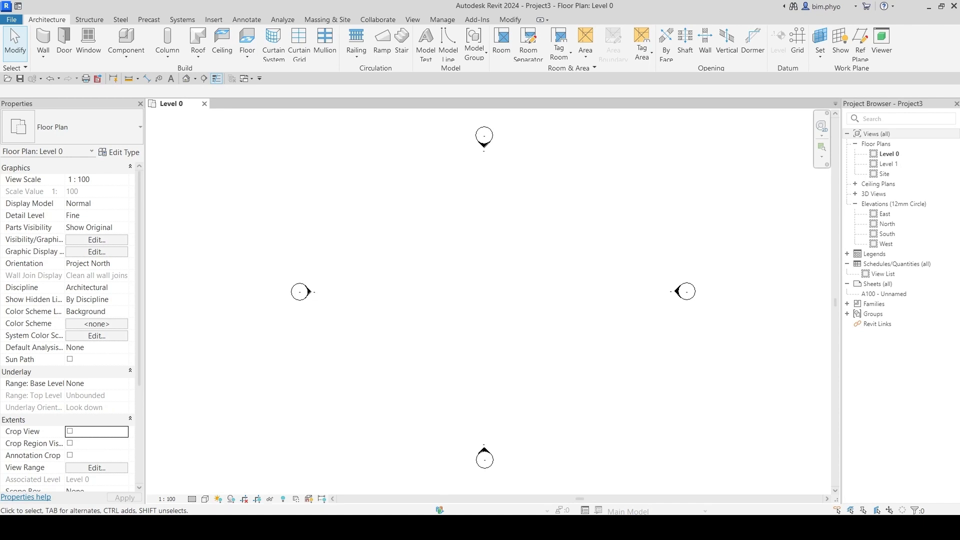
Show the Manage ribbon tools with the empty Level 0 floor plan still open
{"action": "left_click", "coordinate": [441, 19]}
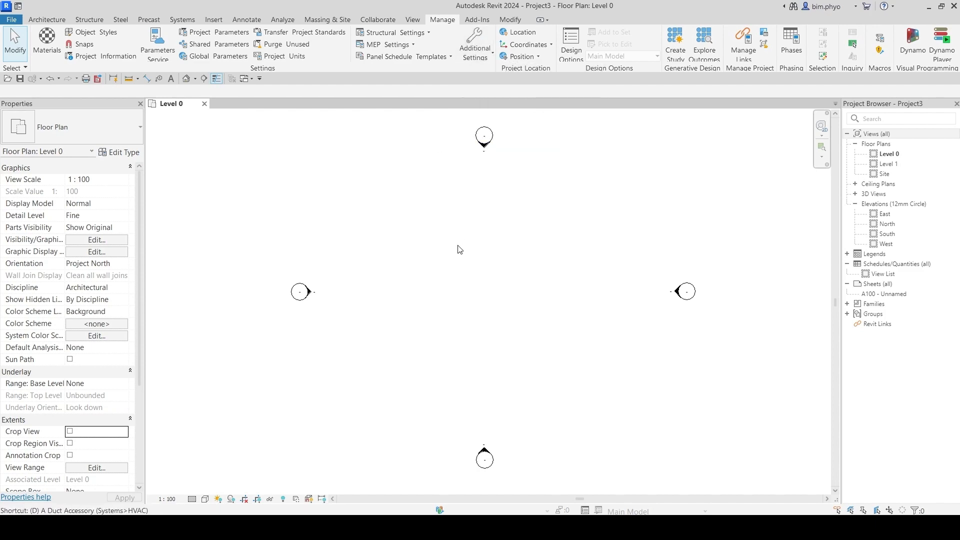
Draw two parallel 9800 mm horizontal detail lines 2000 mm apart on Level 0
{"action": "left_click", "coordinate": [246, 19]}
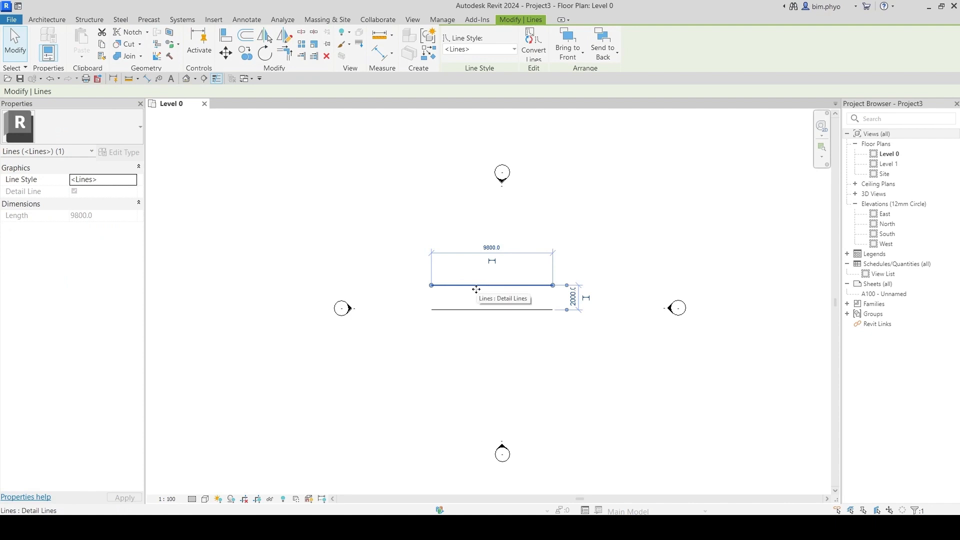
{"action": "right_click", "coordinate": [476, 289]}
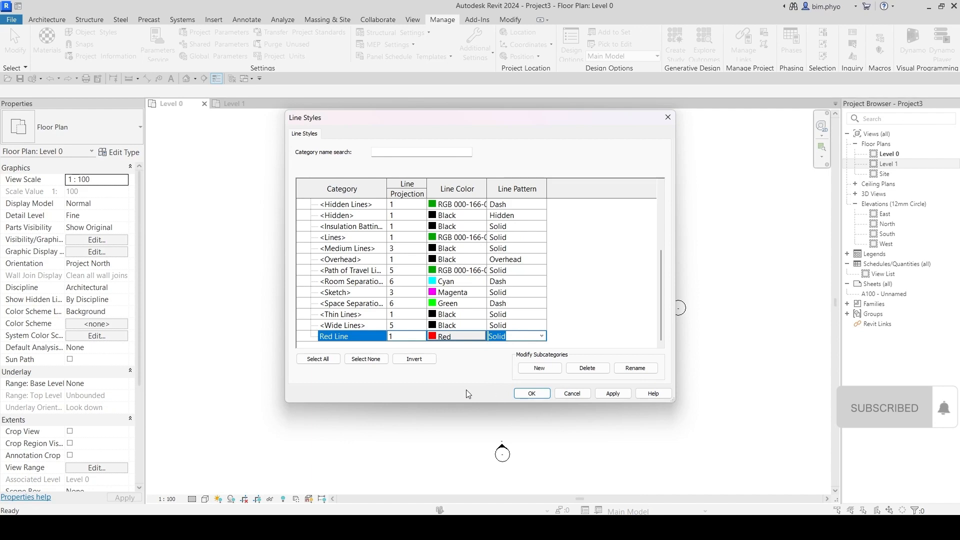
Confirm the new Red Line style and start a detail line in that style above the existing two
{"action": "left_click", "coordinate": [530, 393]}
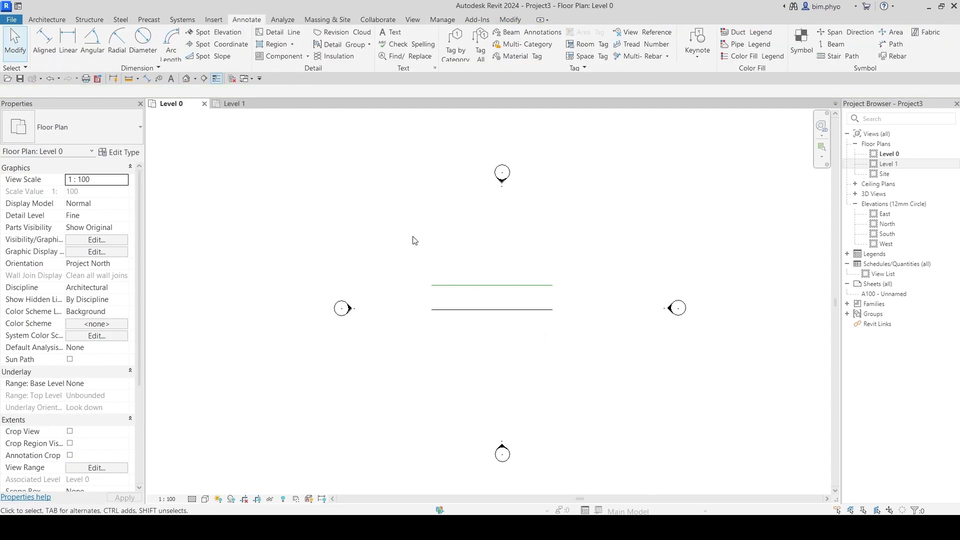
{"action": "left_click", "coordinate": [441, 19]}
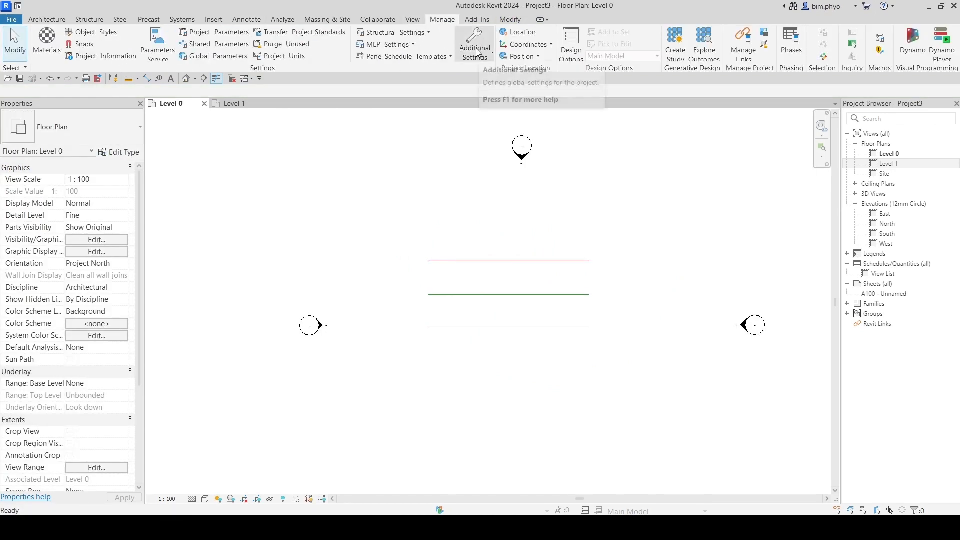
{"action": "left_click", "coordinate": [233, 103]}
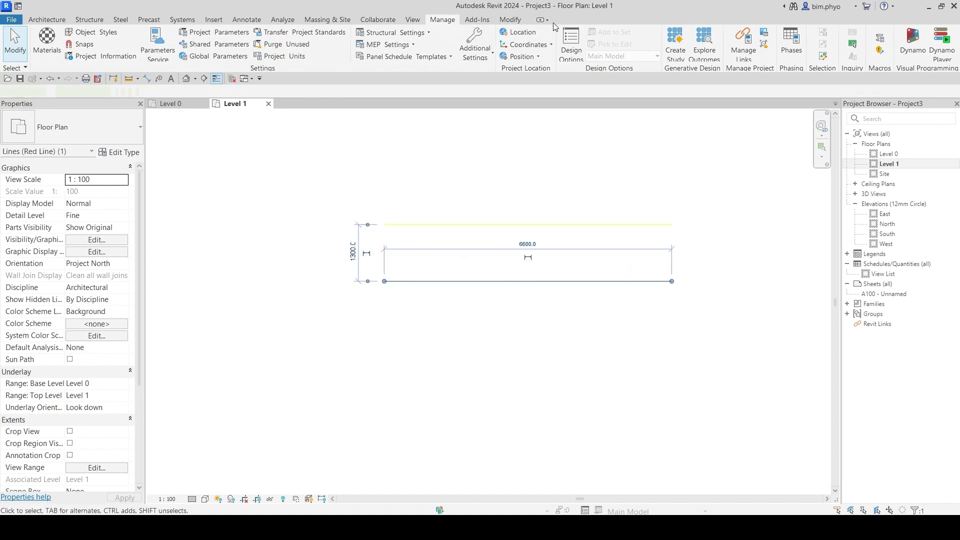